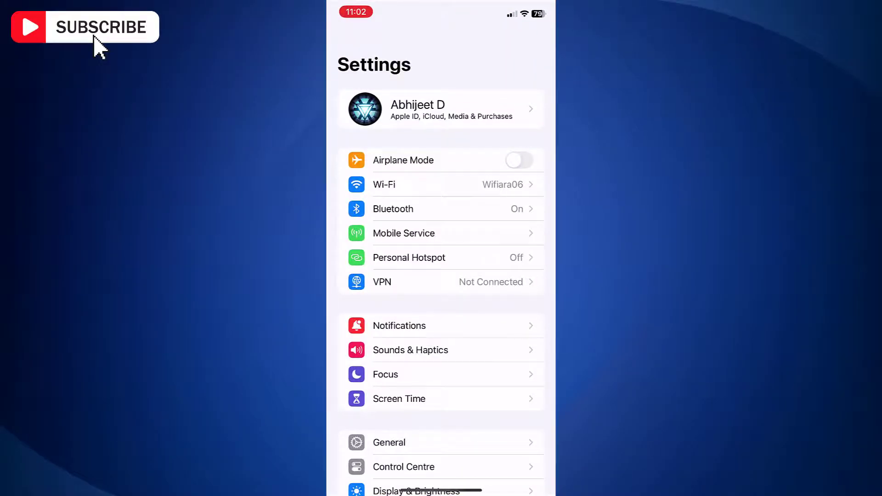
# Step: Scroll the Settings list down to Camera and open its settings
pyautogui.scroll(-3)
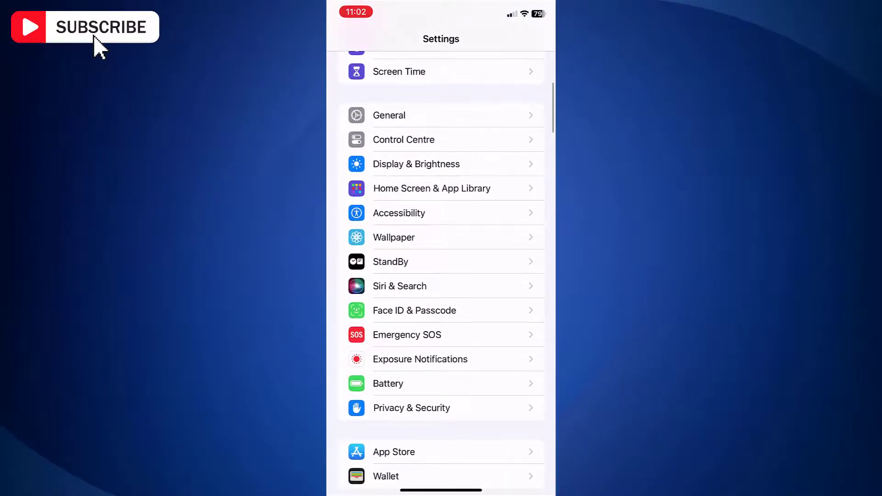
pyautogui.scroll(-3)
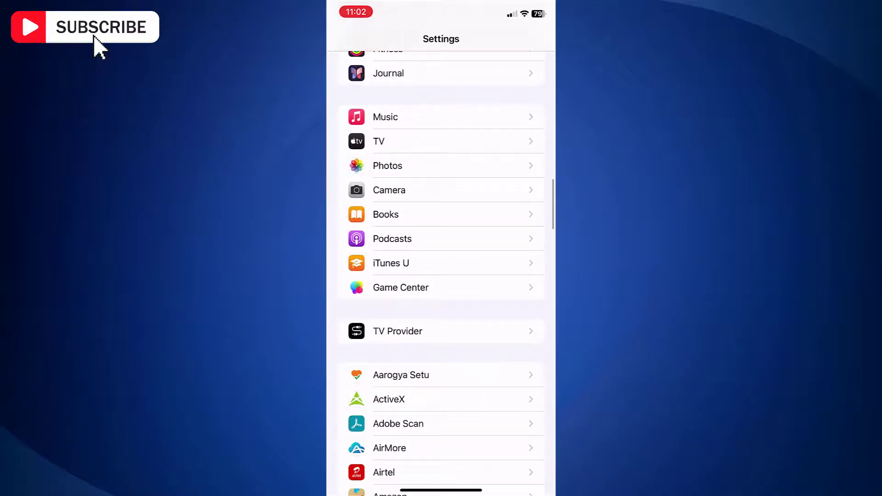
pyautogui.scroll(-3)
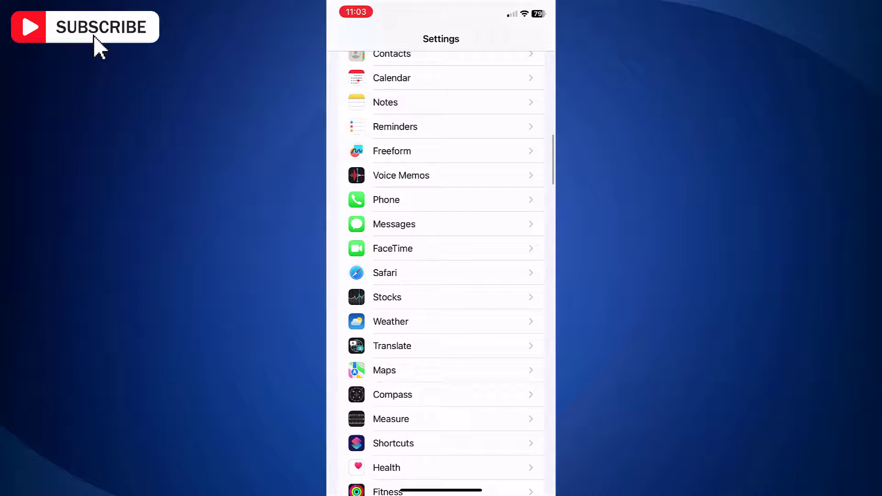
pyautogui.scroll(-3)
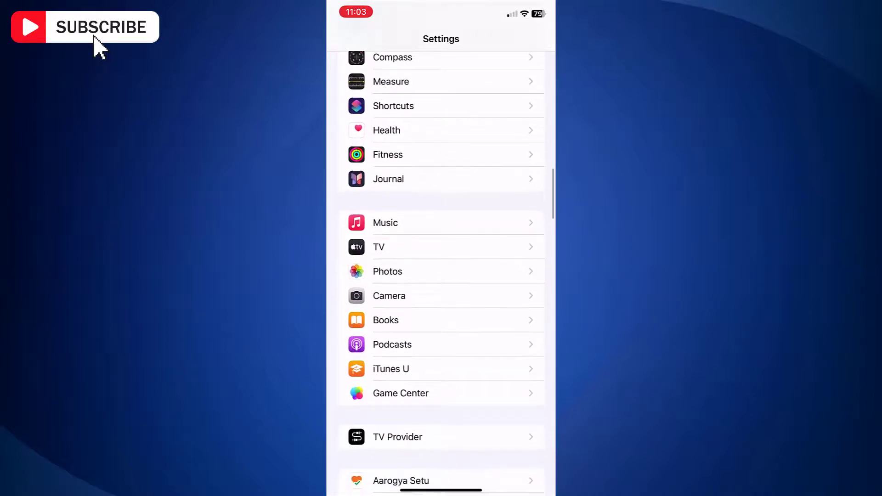
pyautogui.click(388, 295)
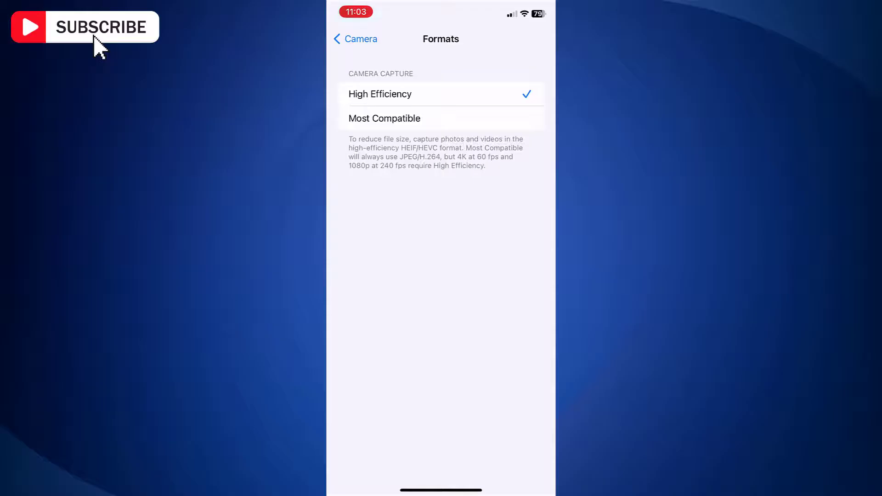
# Step: Choose Most Compatible under Camera Capture in Camera Formats
pyautogui.click(384, 118)
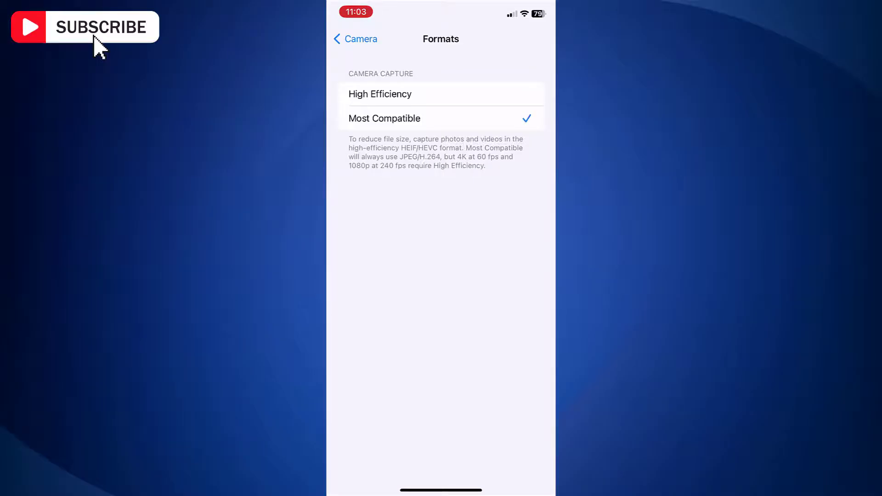